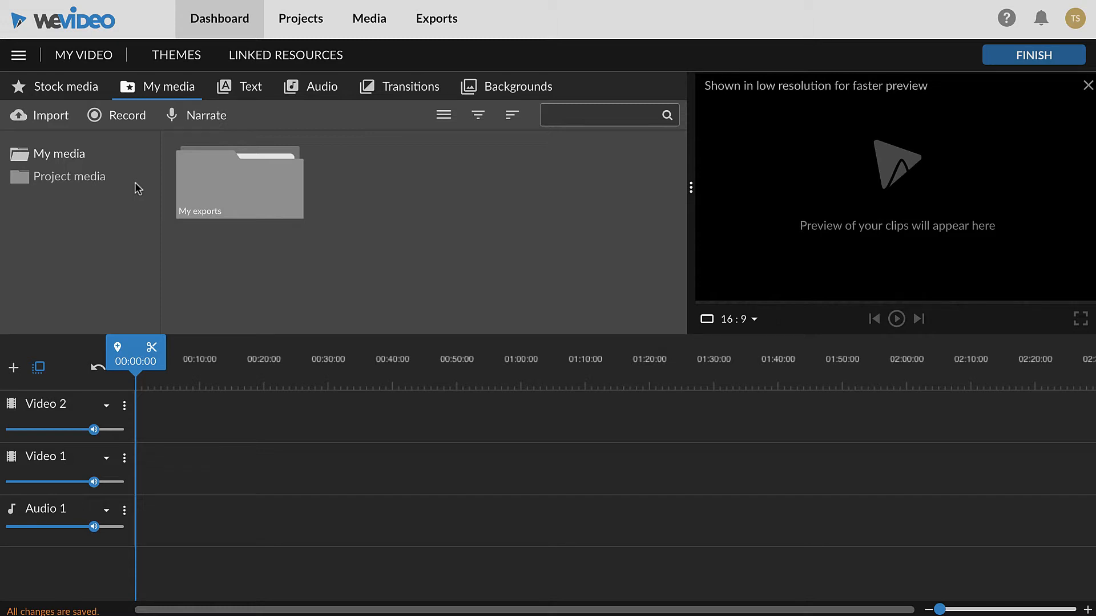
- From the My media tab, open the Import media dialog
left_click(167, 86)
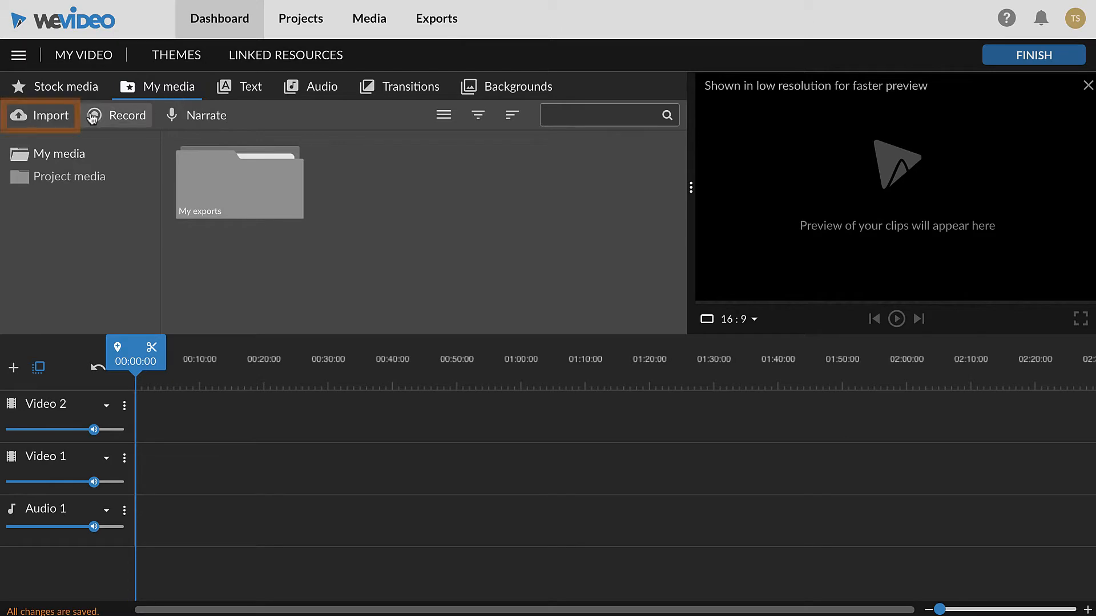
left_click(40, 116)
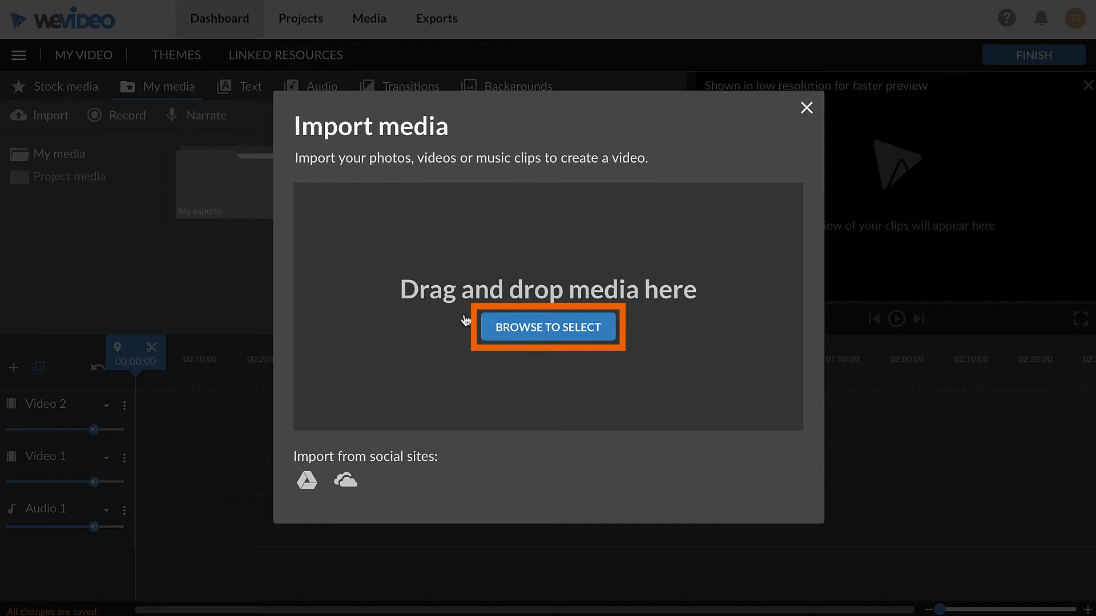
- Browse Computer Documents and upload all six media files: logo, podcast, two videos, sound effect, music
left_click(548, 326)
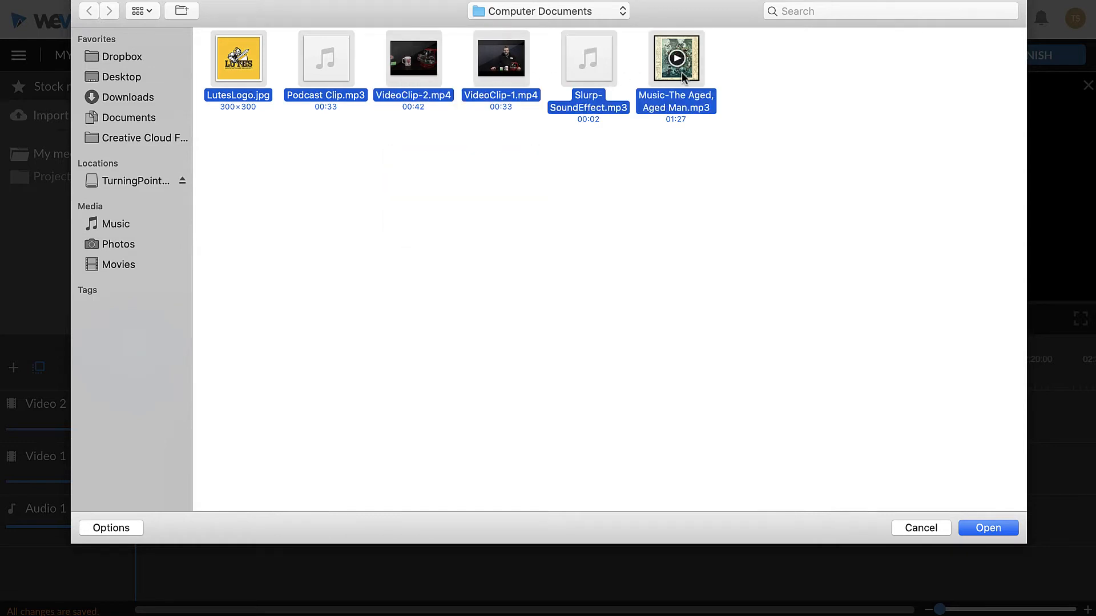
left_click(987, 528)
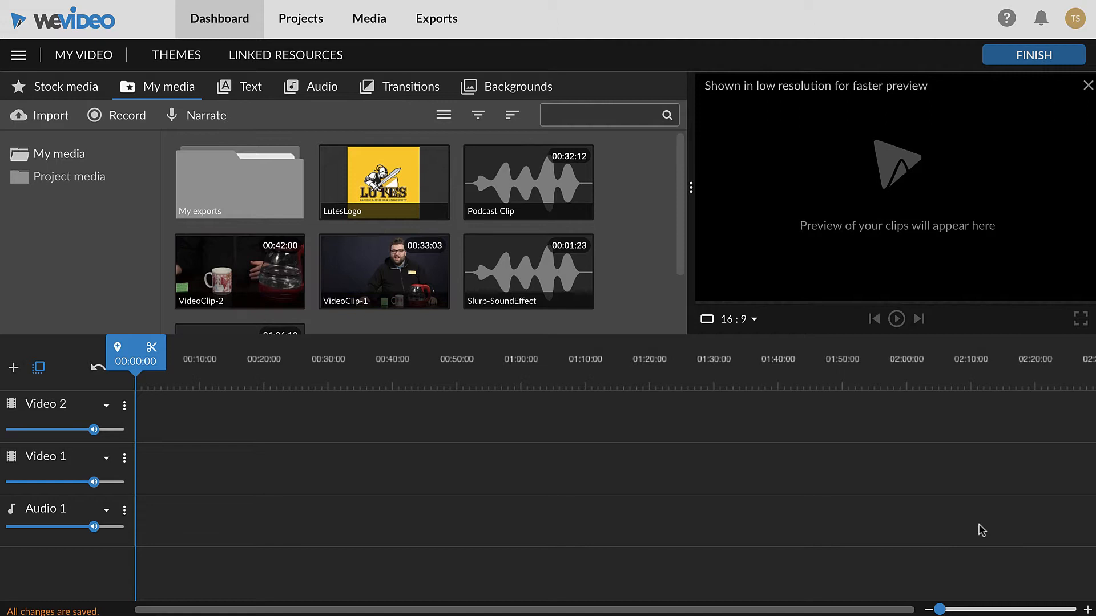
- Load VideoClip-1 from My media into the preview panel and play it
left_click(527, 271)
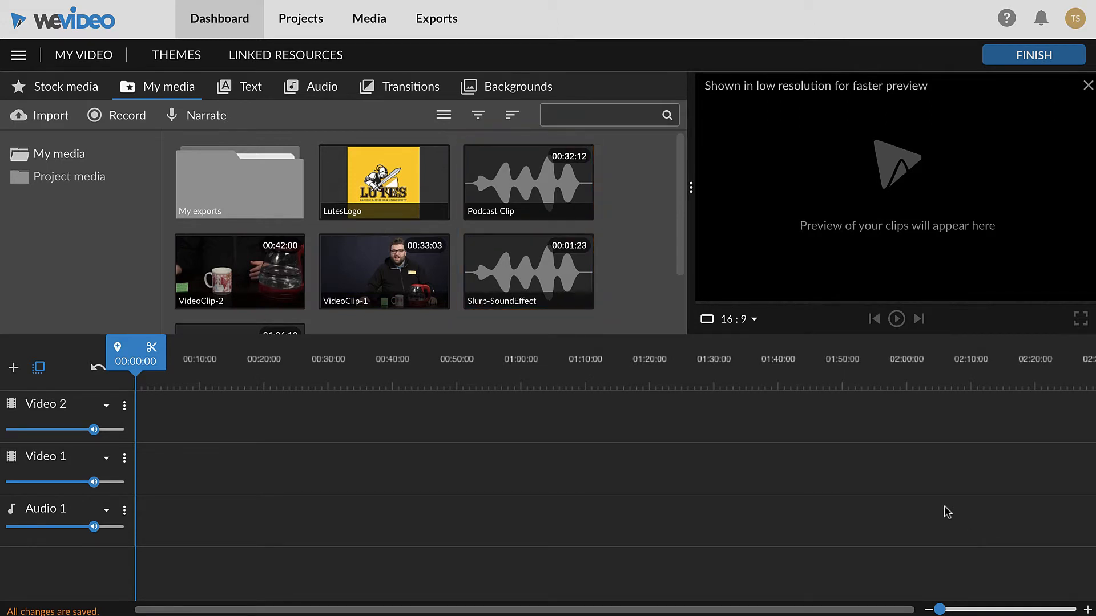
left_click(384, 272)
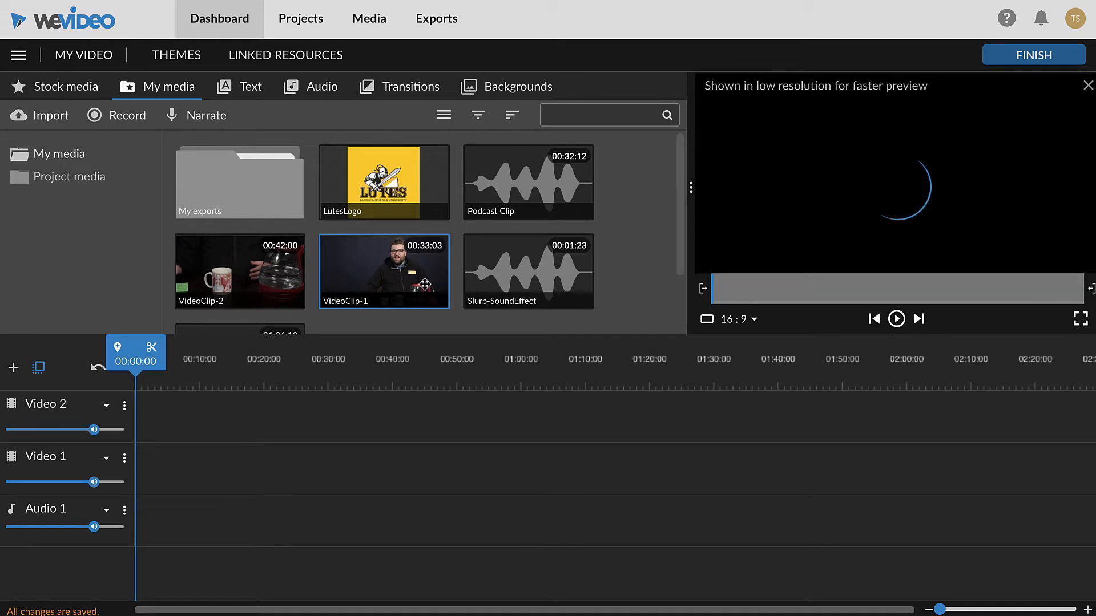
left_click(895, 318)
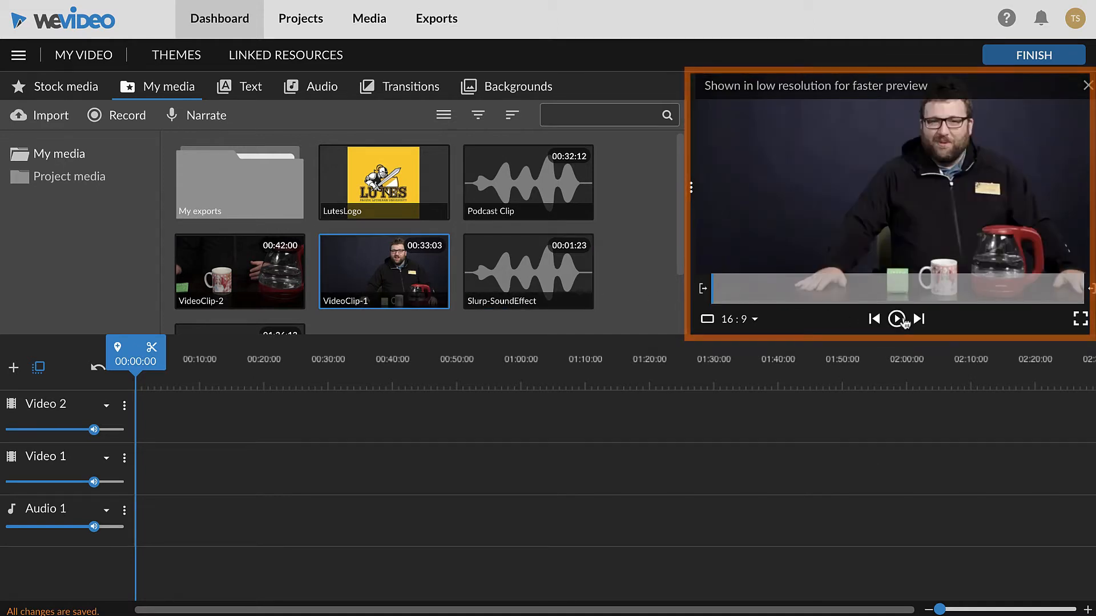
left_click(897, 318)
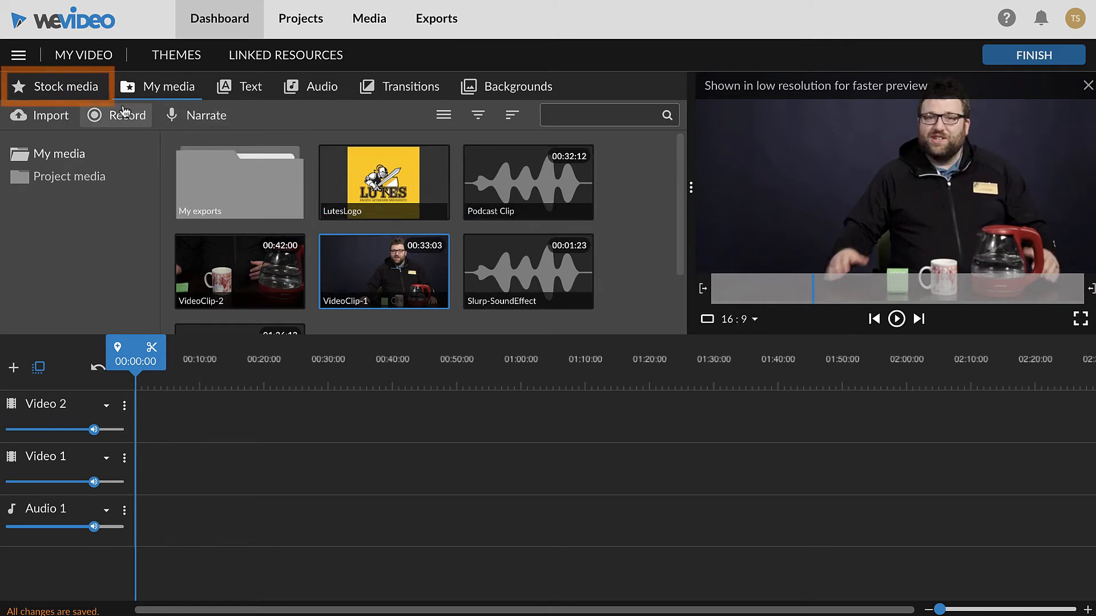
- Search the Stock media library for 'horse' and filter the results to Videos
left_click(66, 86)
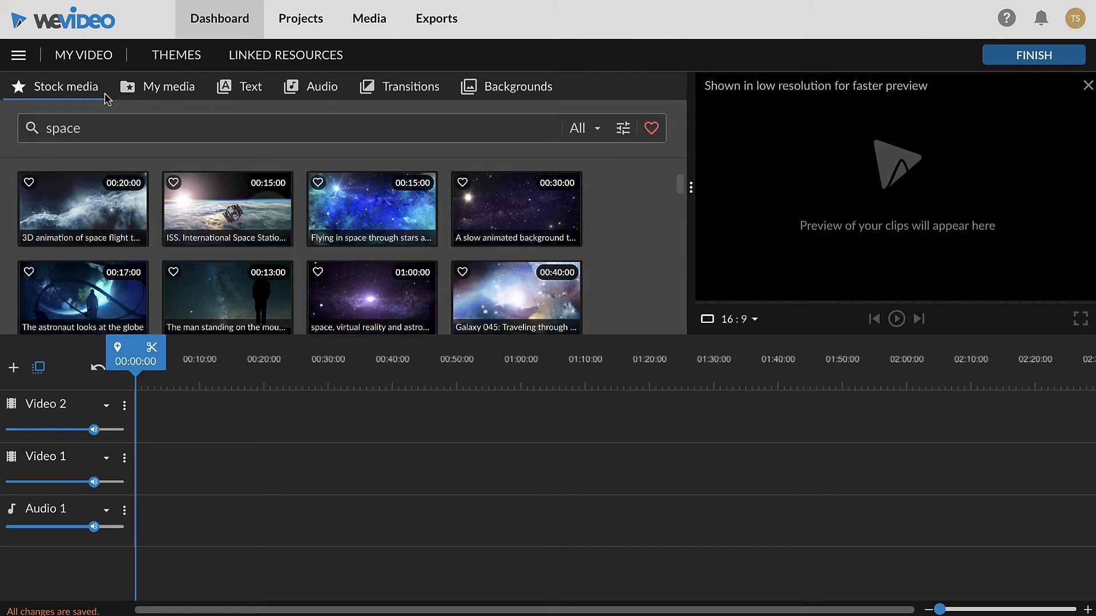
type("horse")
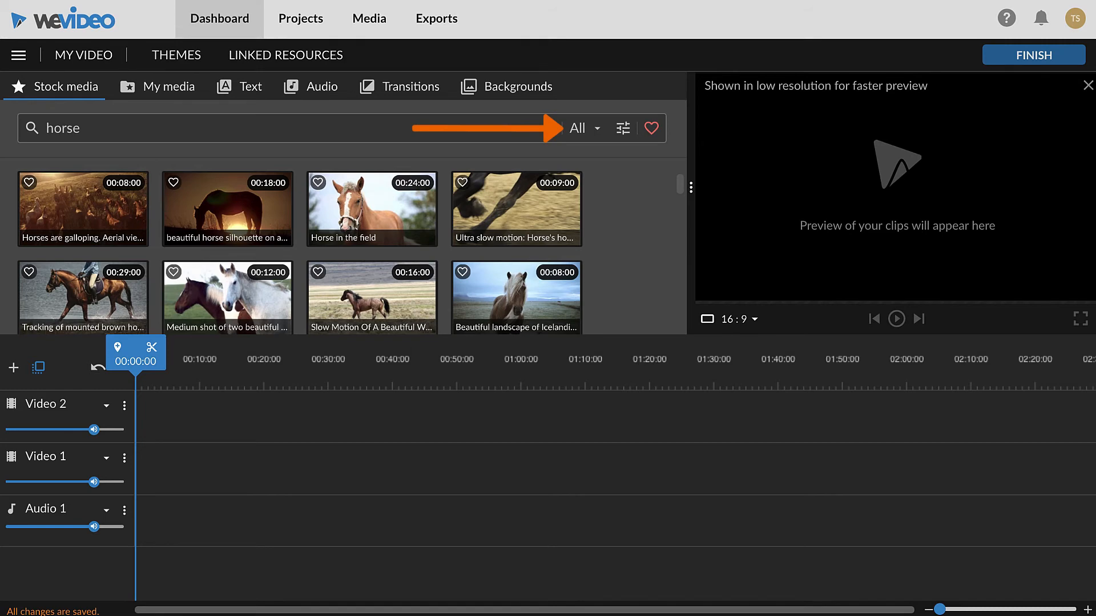
left_click(584, 128)
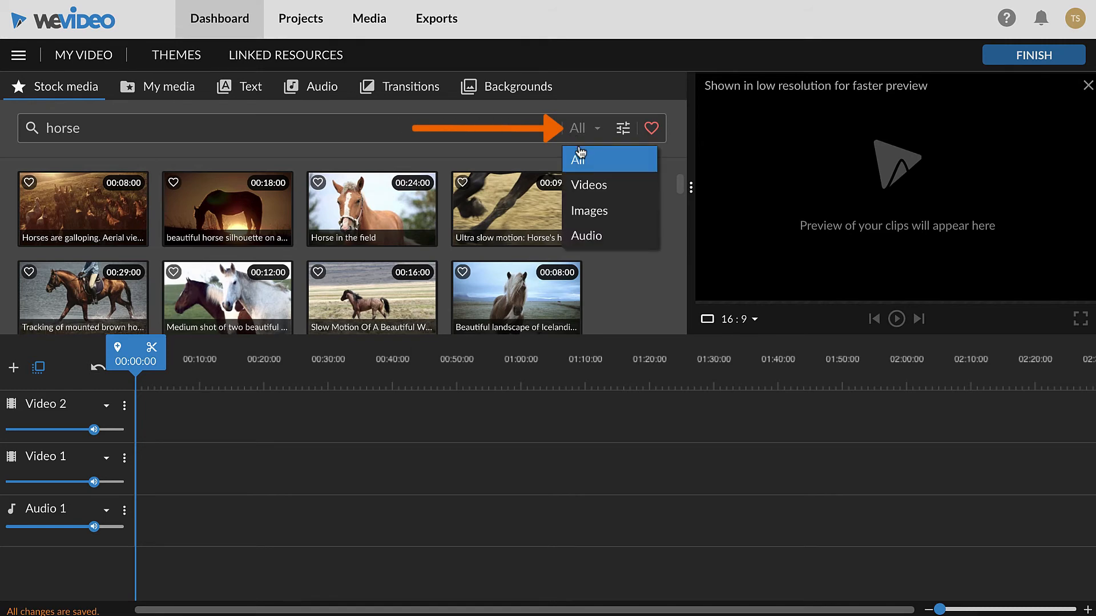
left_click(589, 184)
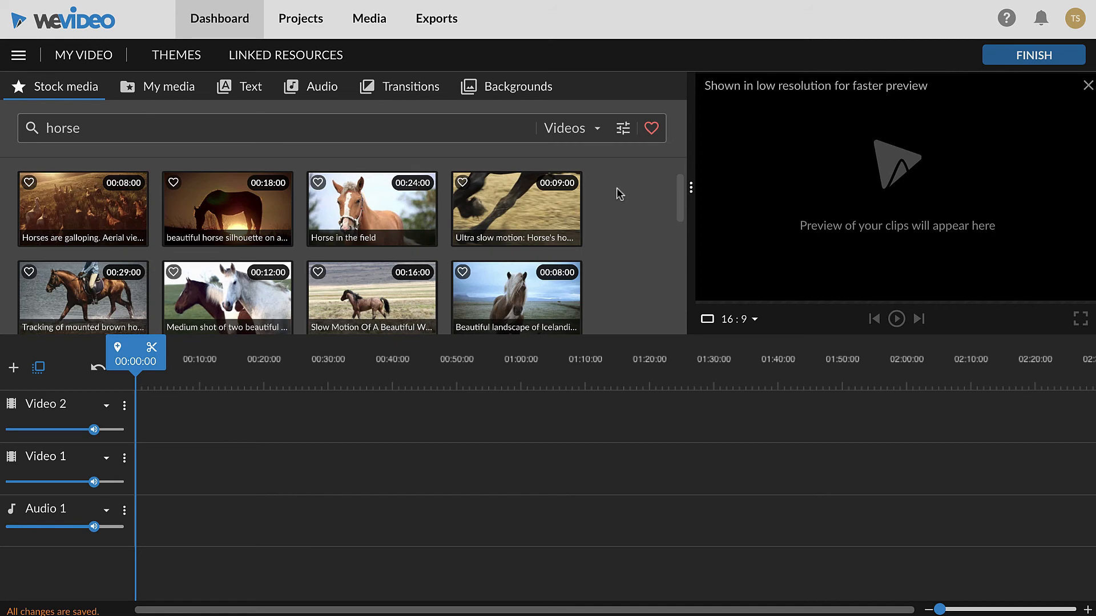
- Place the two-horses stock clip at the start of Video 1 and Podcast Clip at the start of Audio 1
left_click_drag(228, 297, 230, 395)
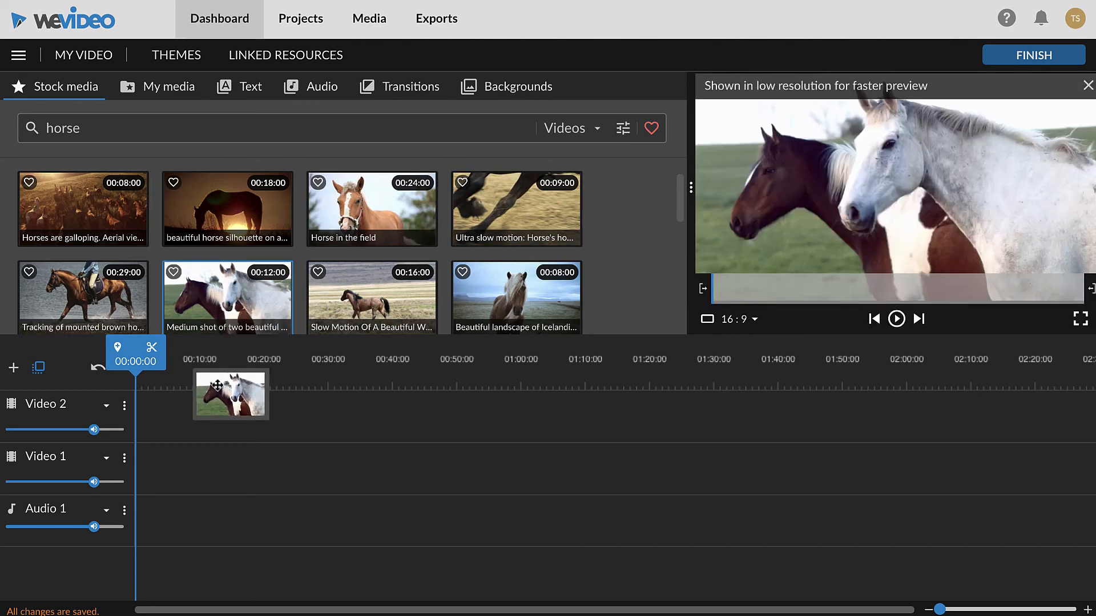
left_click_drag(230, 394, 173, 468)
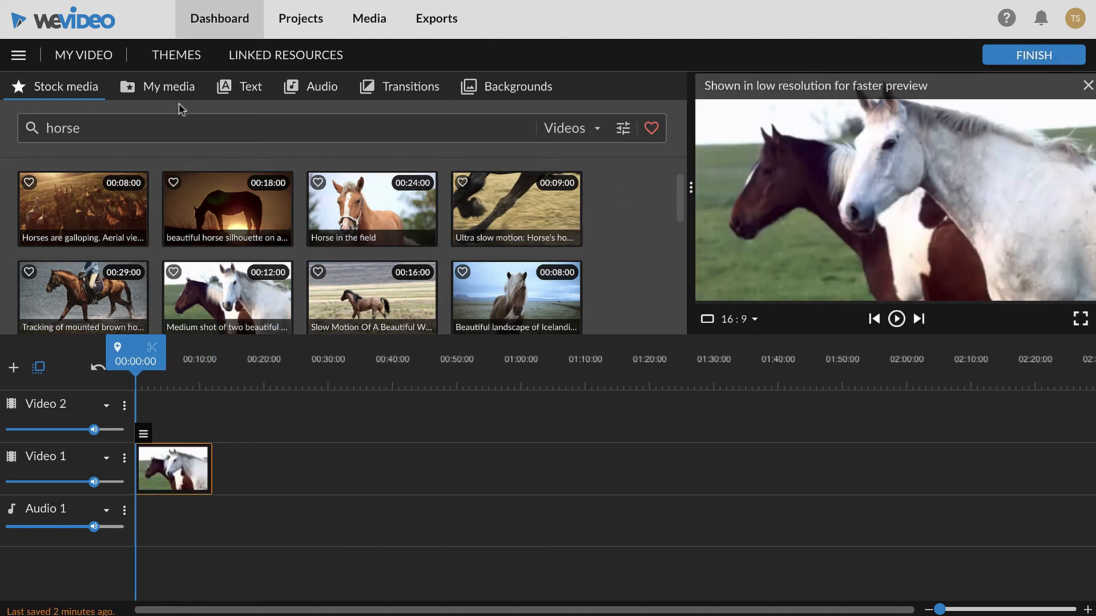
left_click(168, 86)
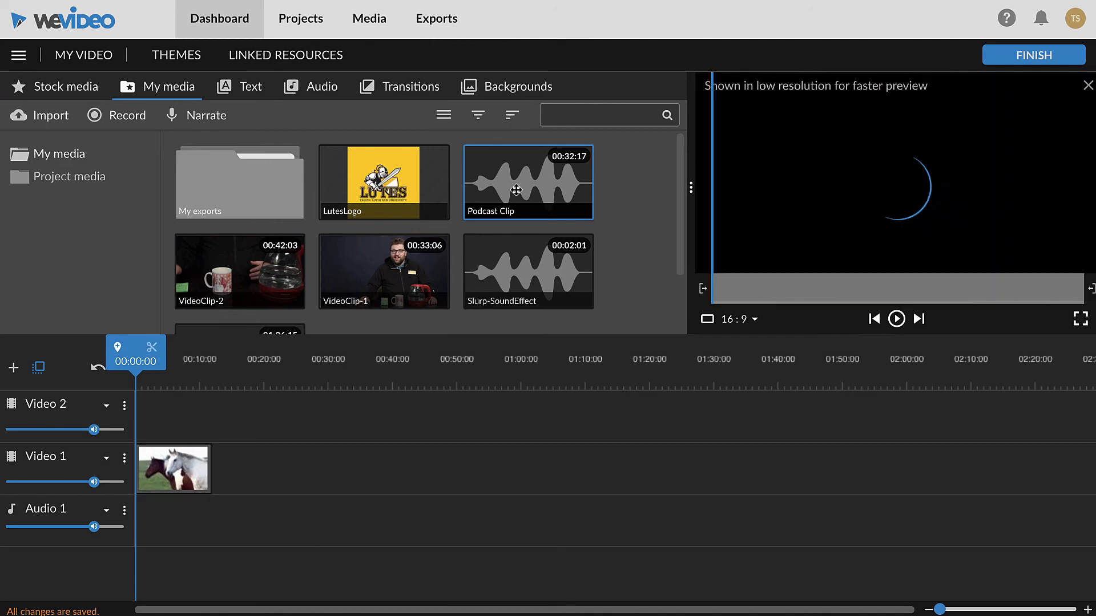
left_click_drag(527, 183, 239, 520)
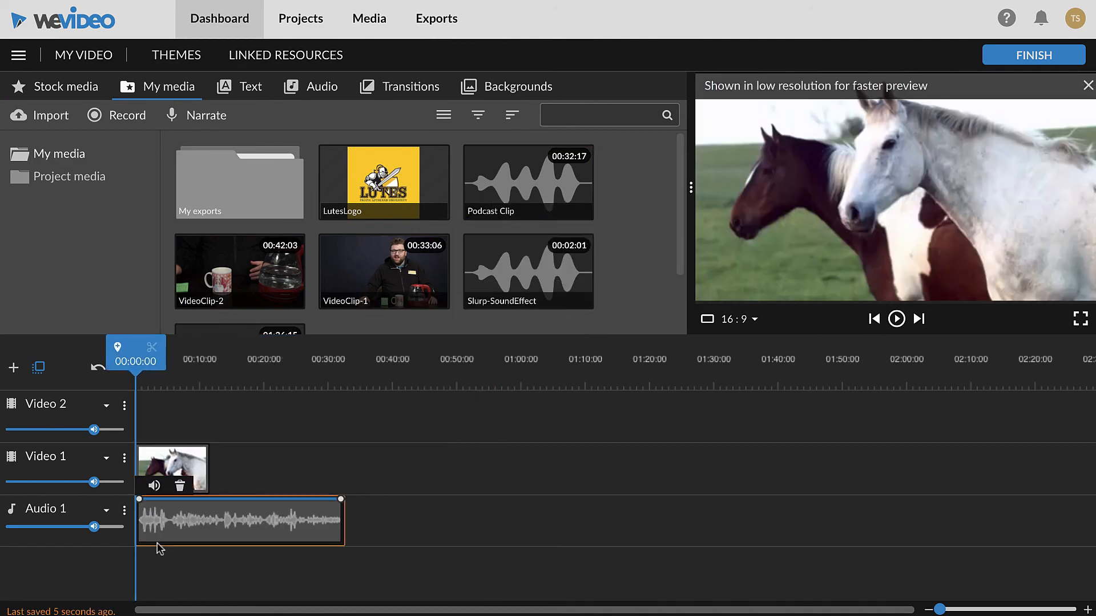